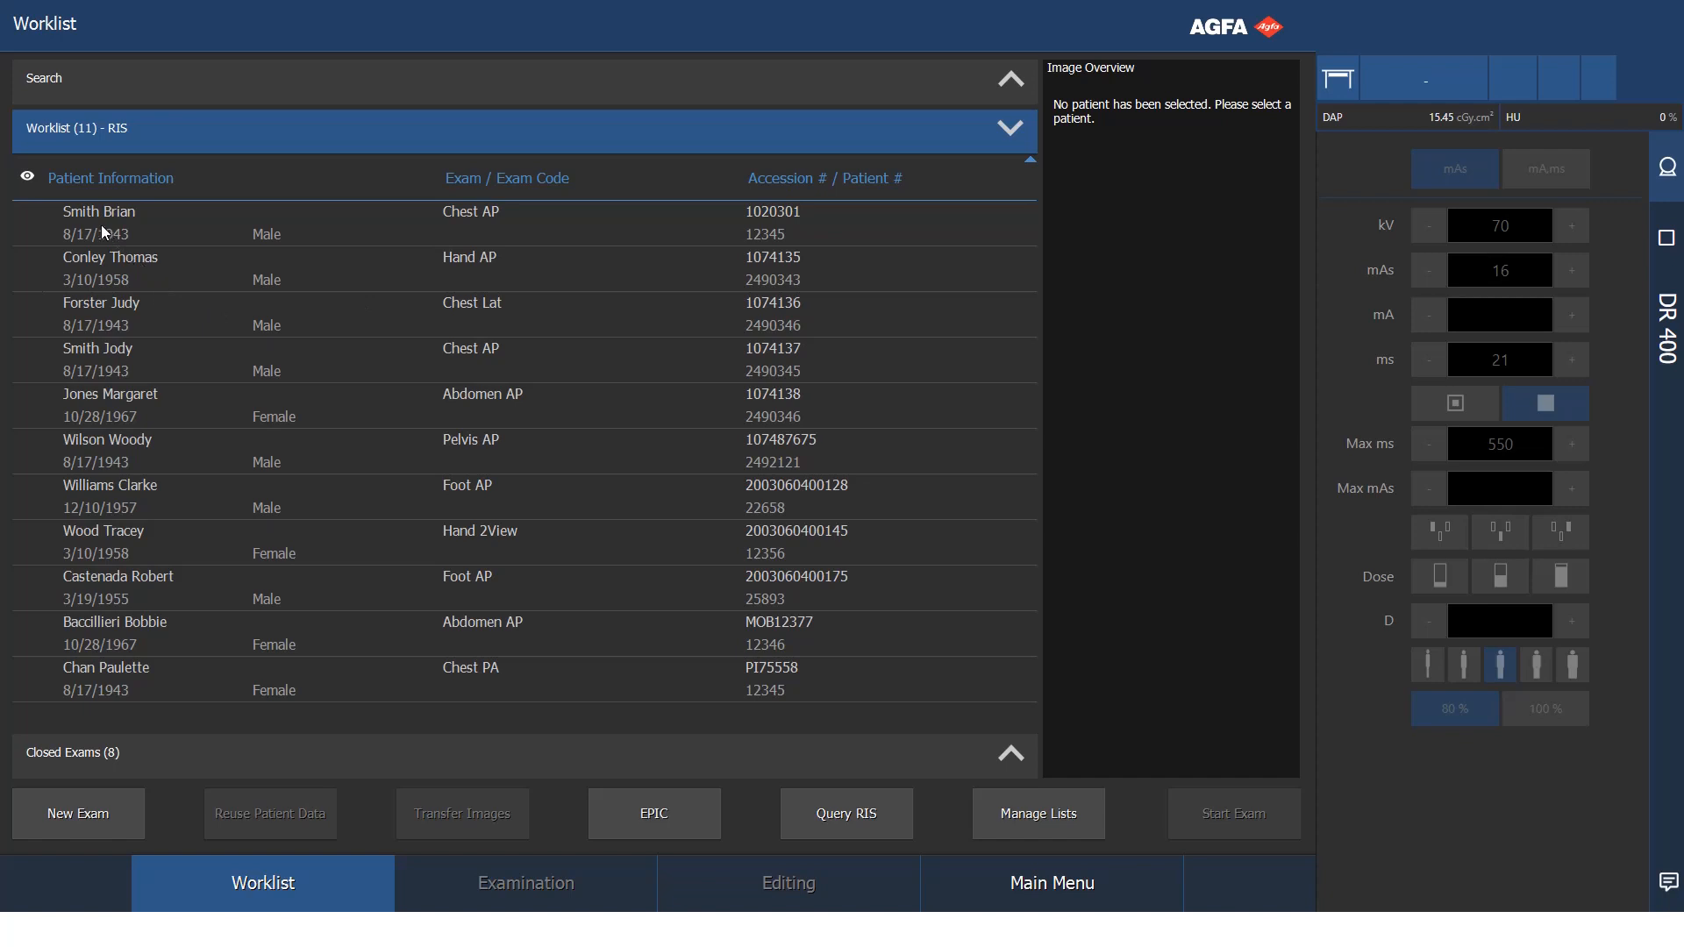
click(96, 222)
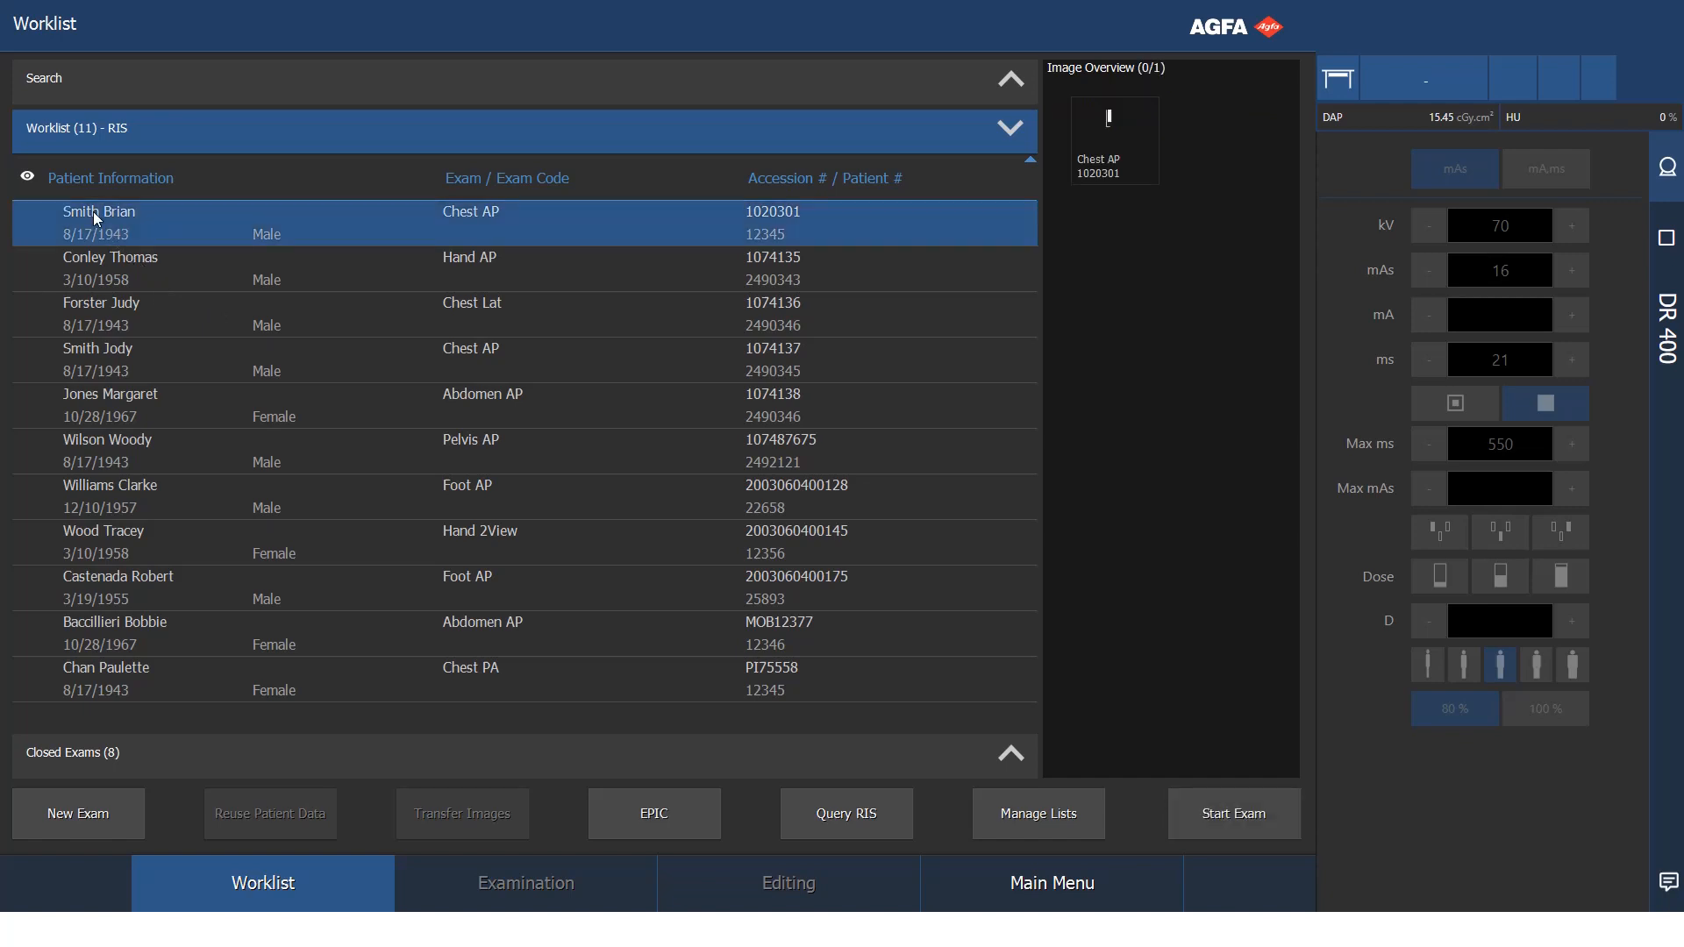
mouse_move(489, 224)
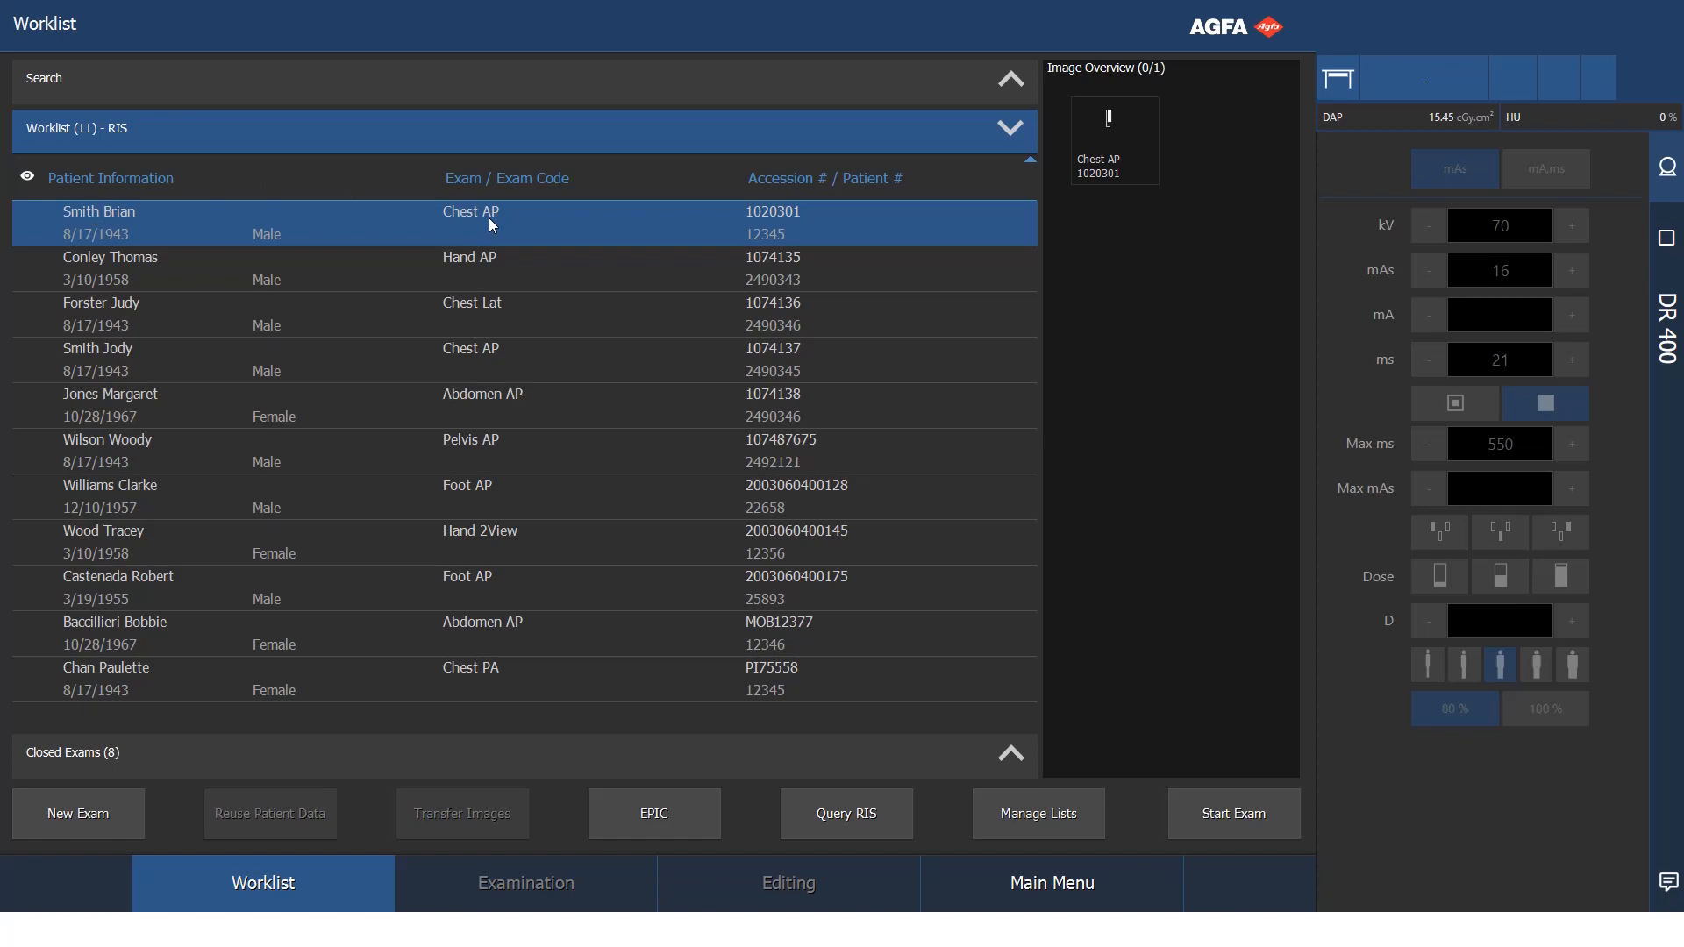
mouse_move(1113, 140)
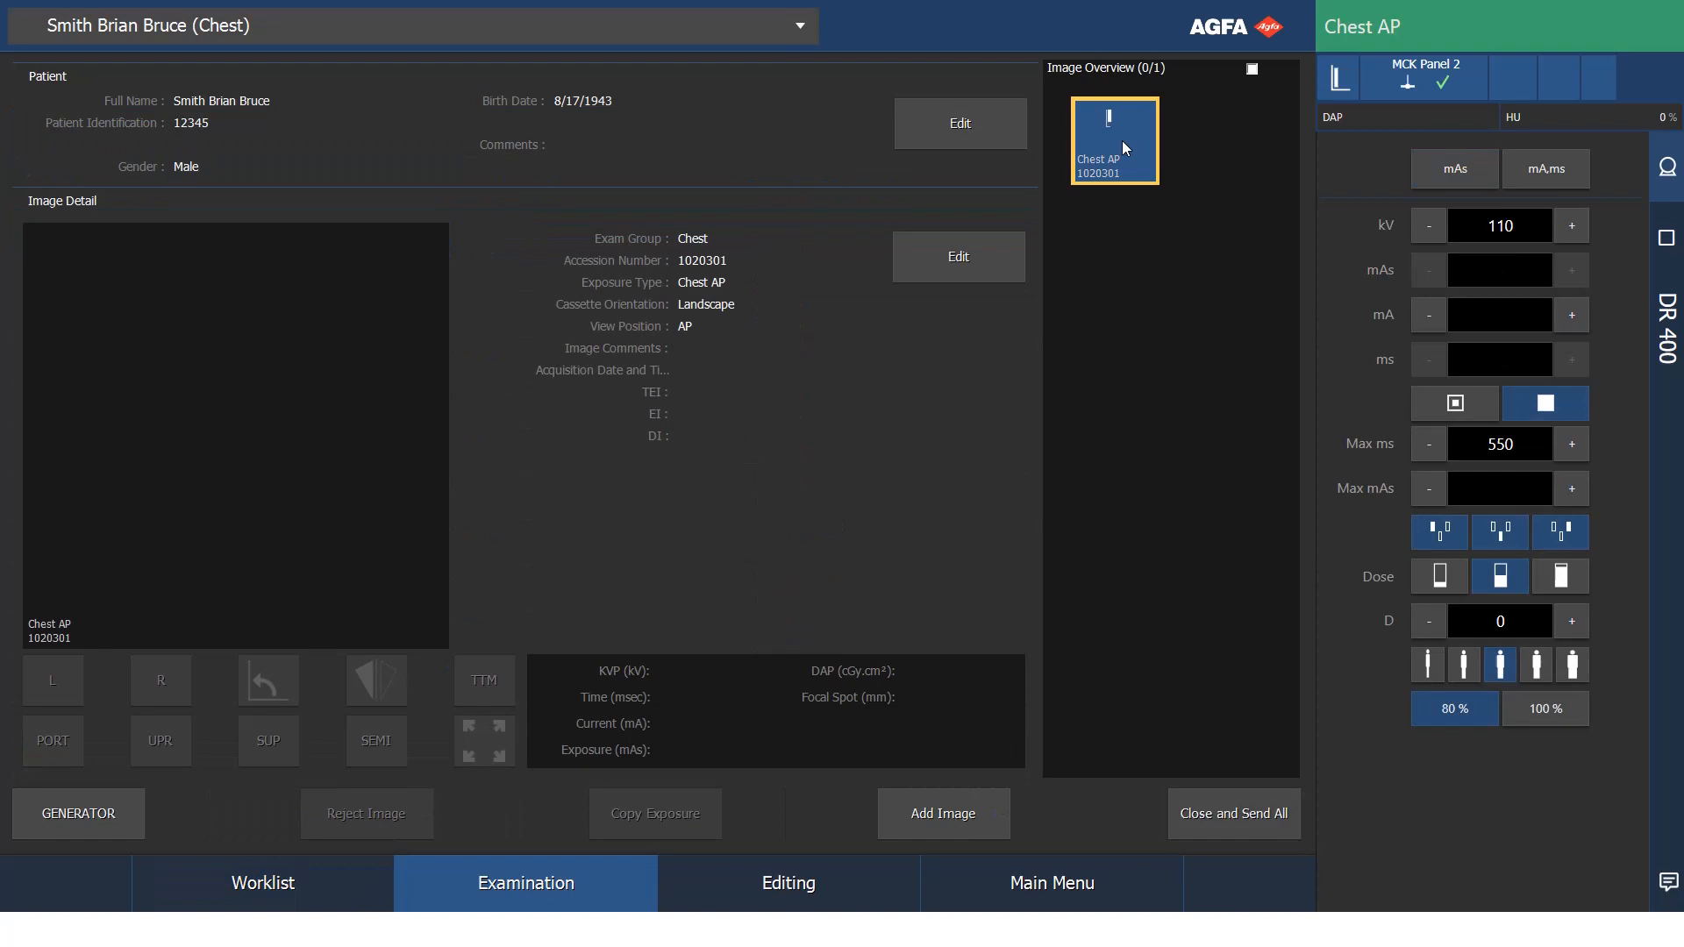
mouse_move(1321, 138)
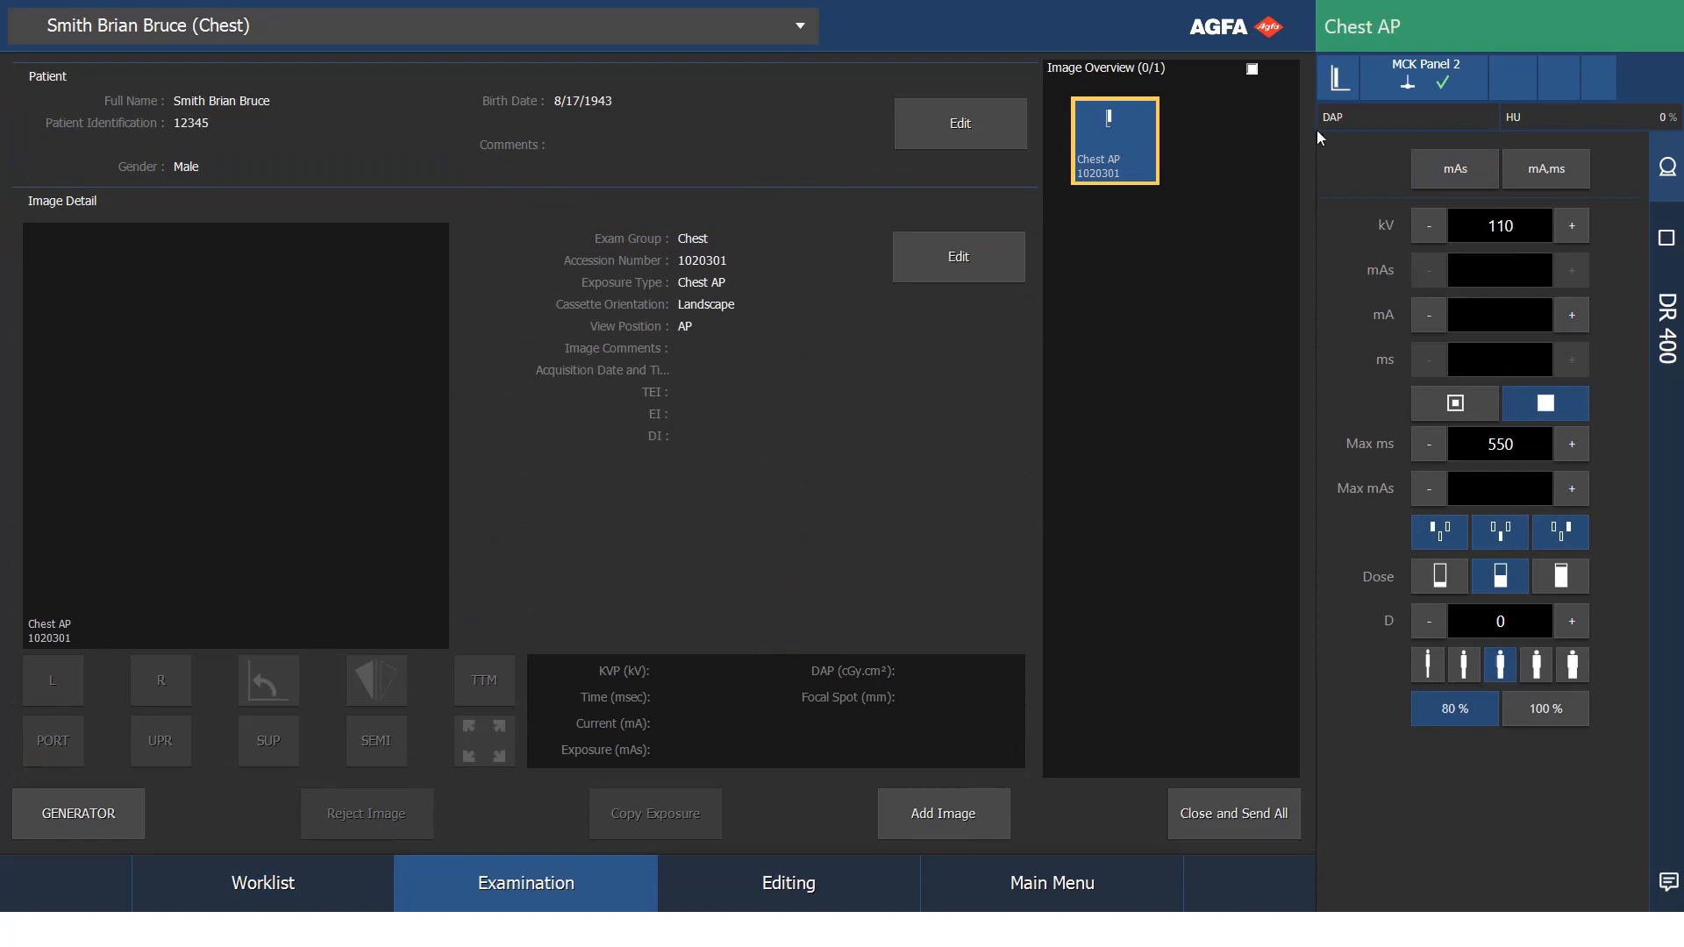
mouse_move(1464, 19)
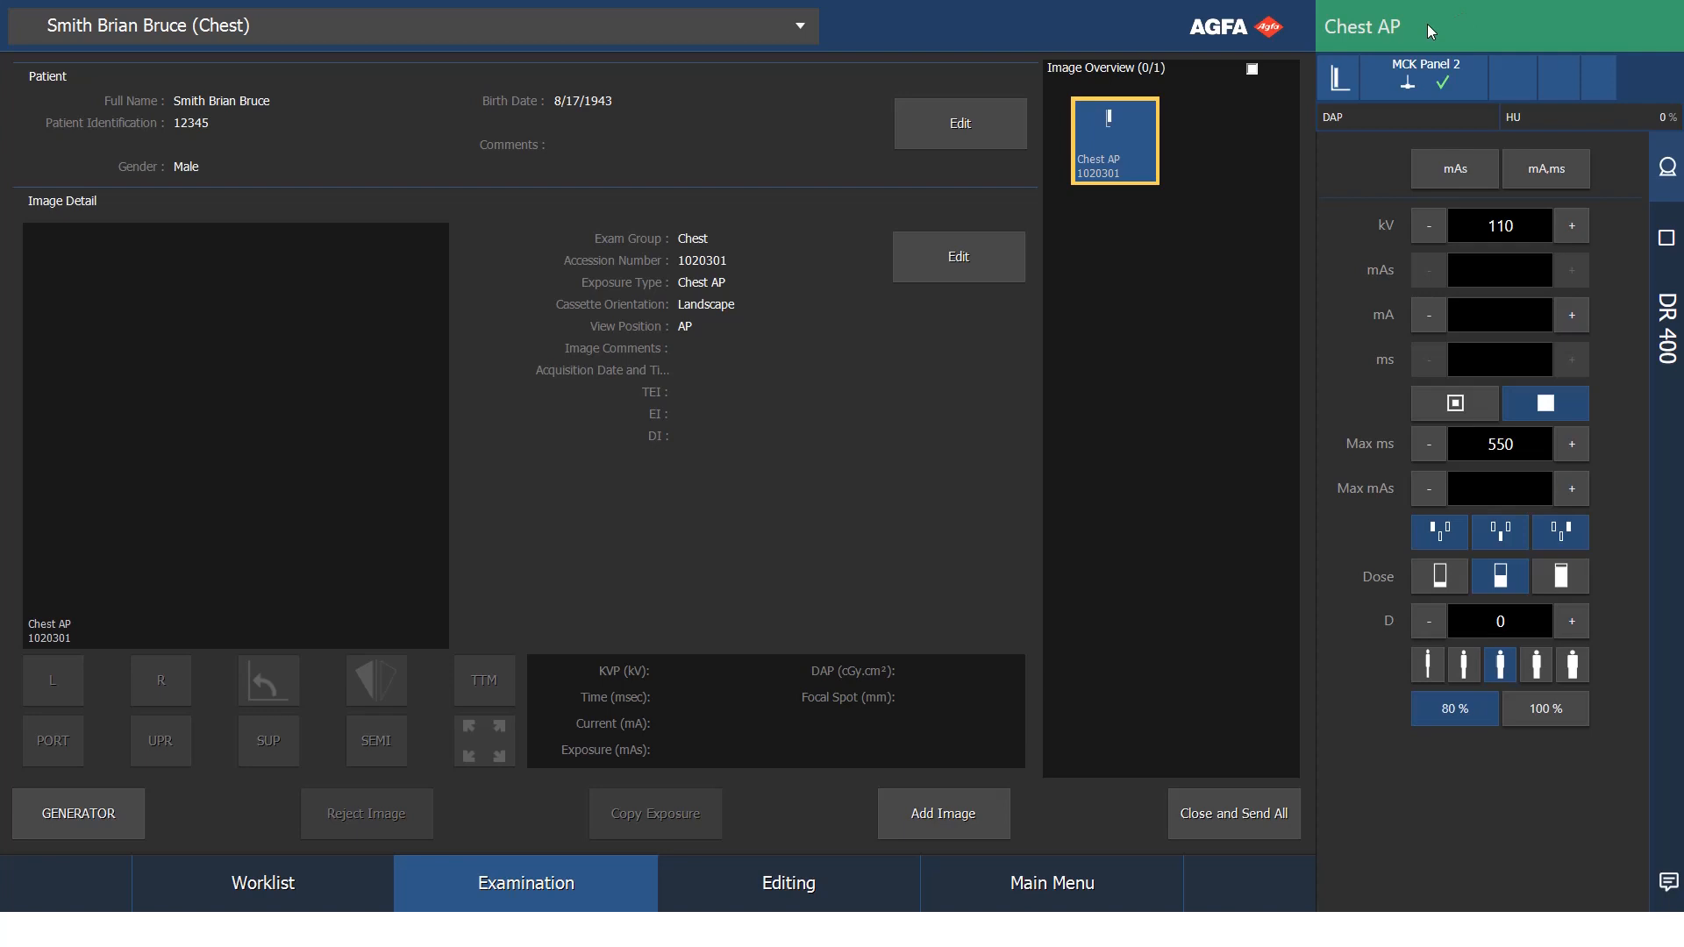
mouse_move(1430, 32)
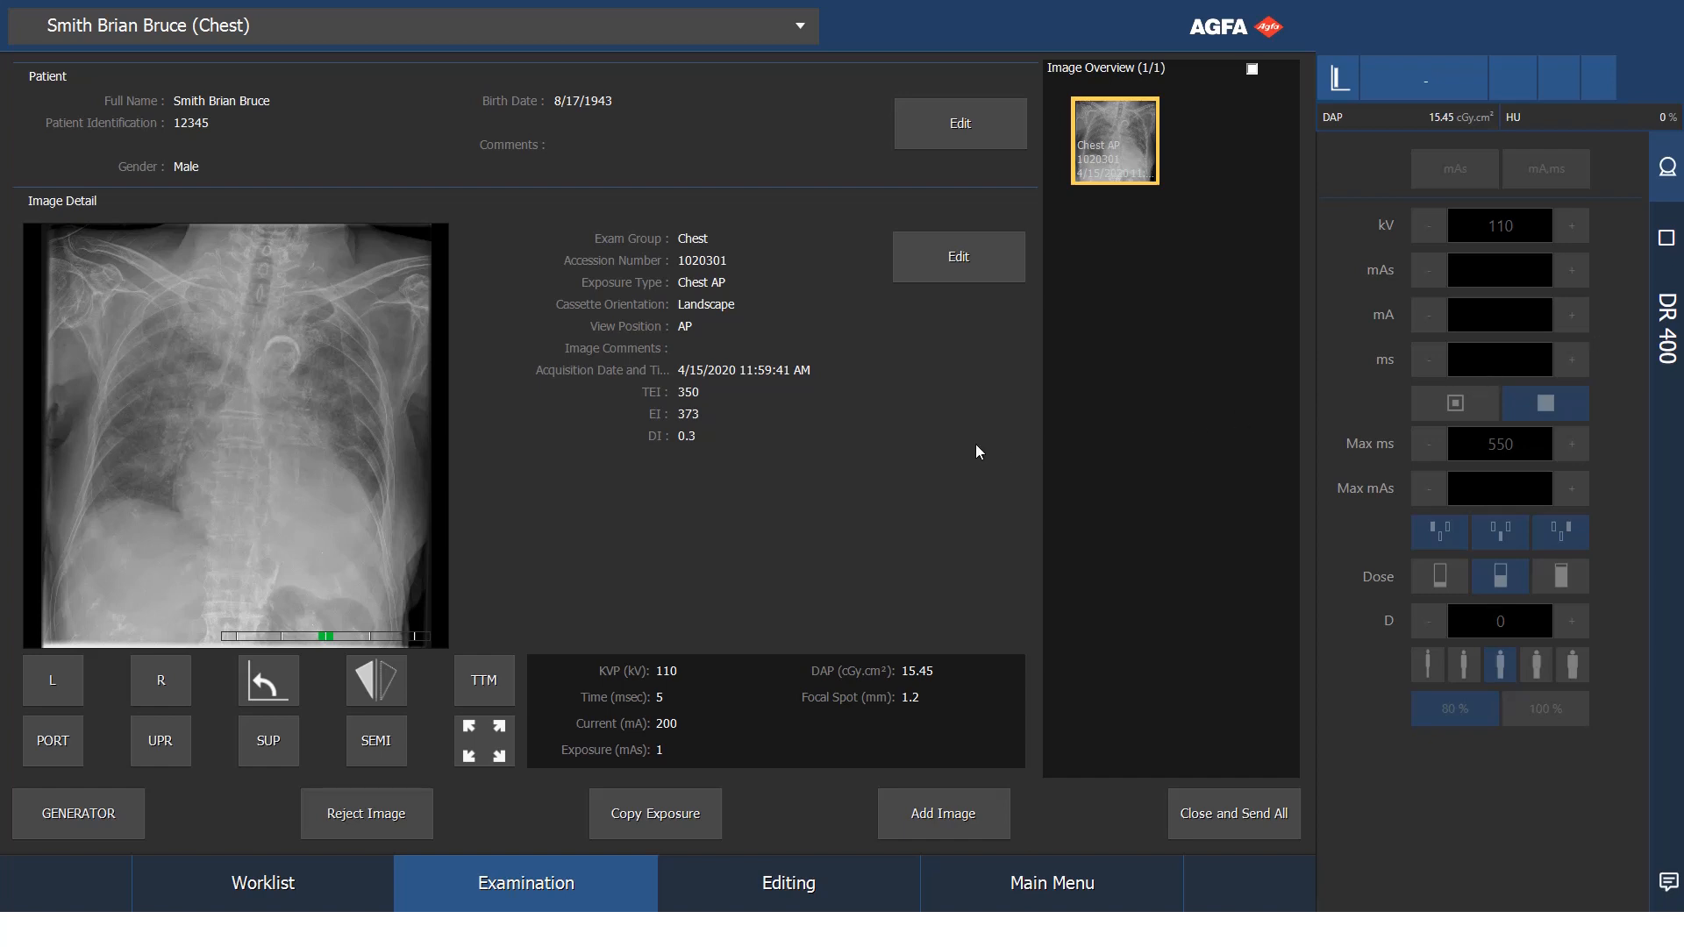
mouse_move(247, 334)
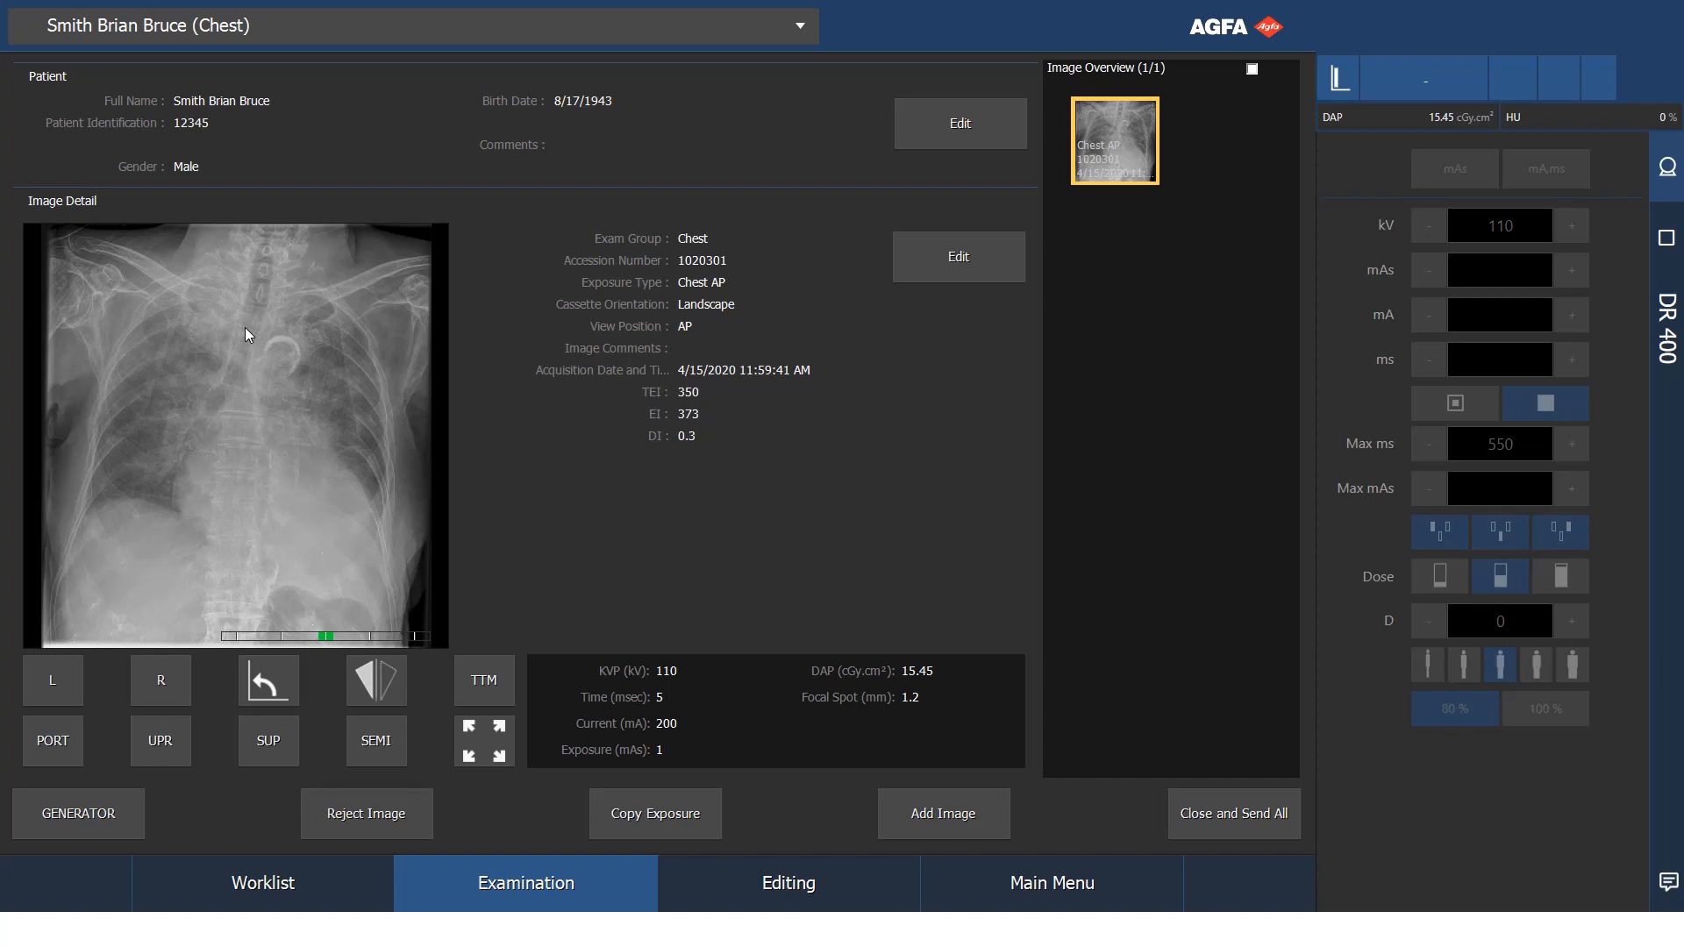
mouse_move(1096, 721)
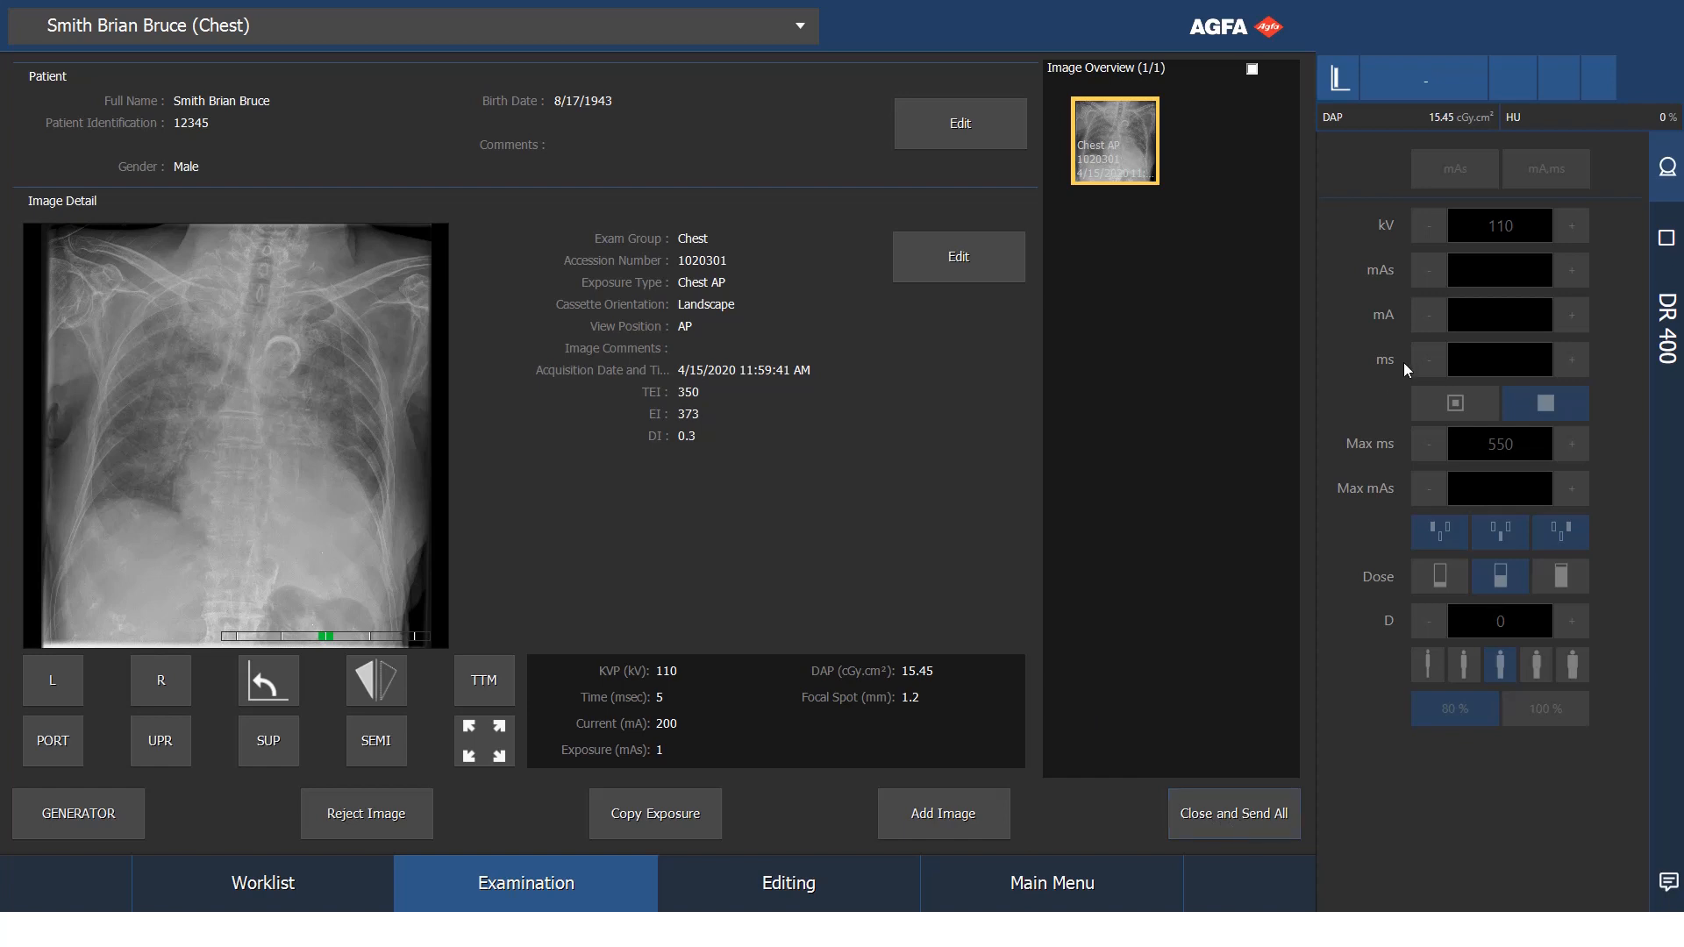
mouse_move(1413, 213)
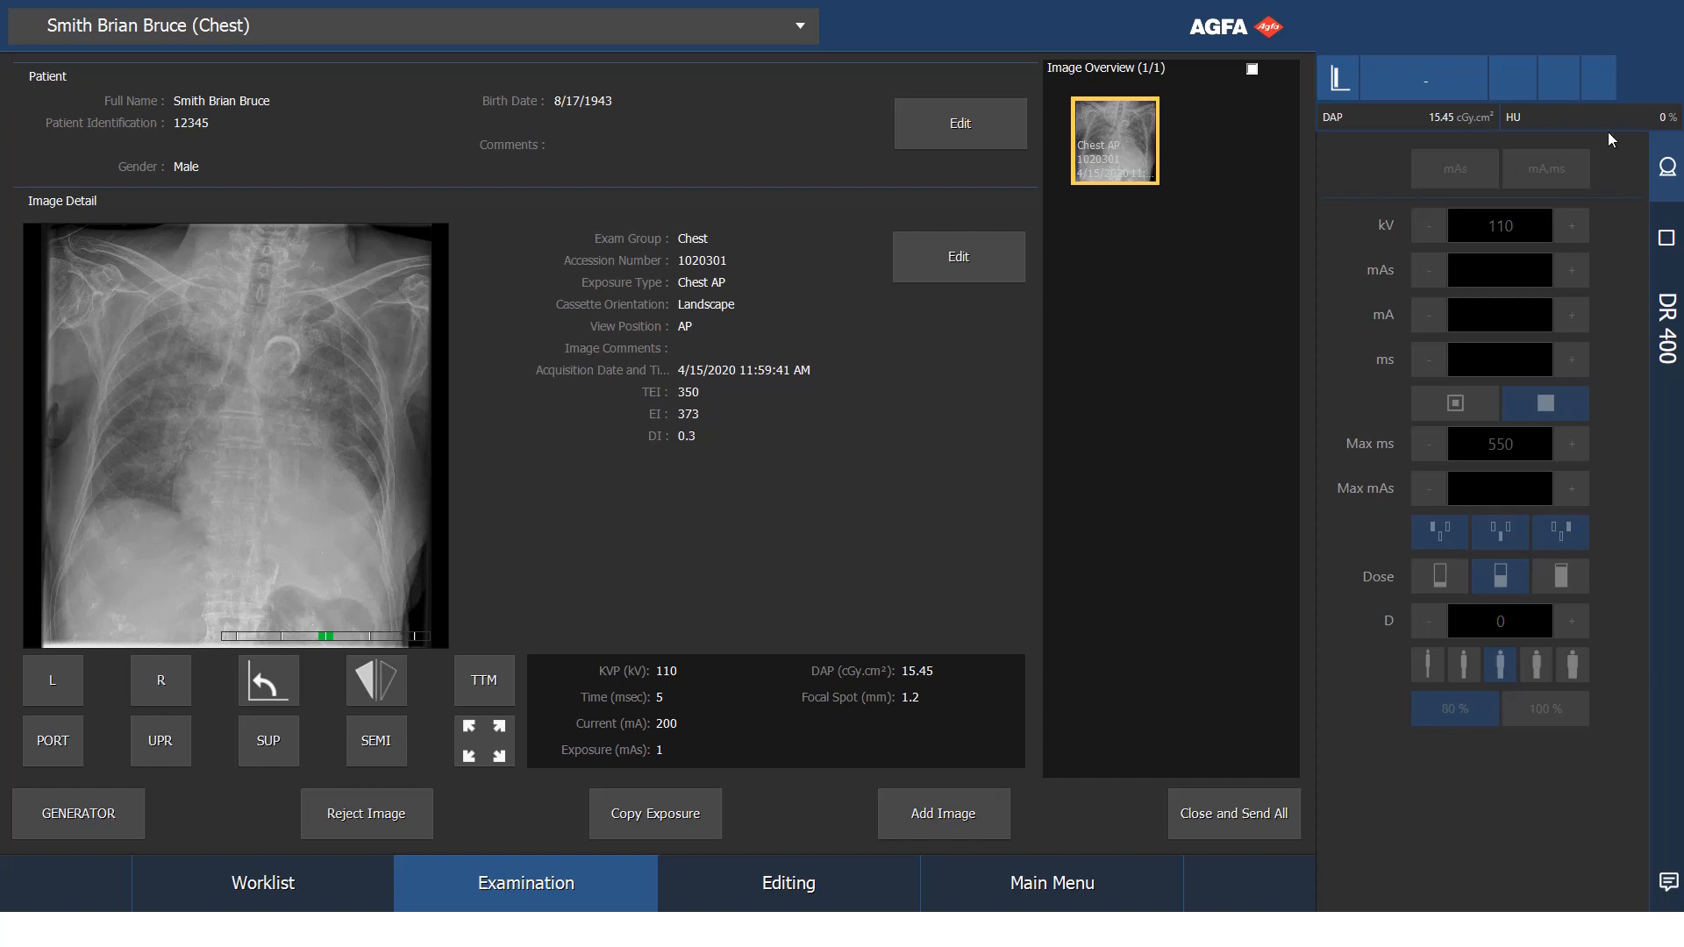
mouse_move(1477, 148)
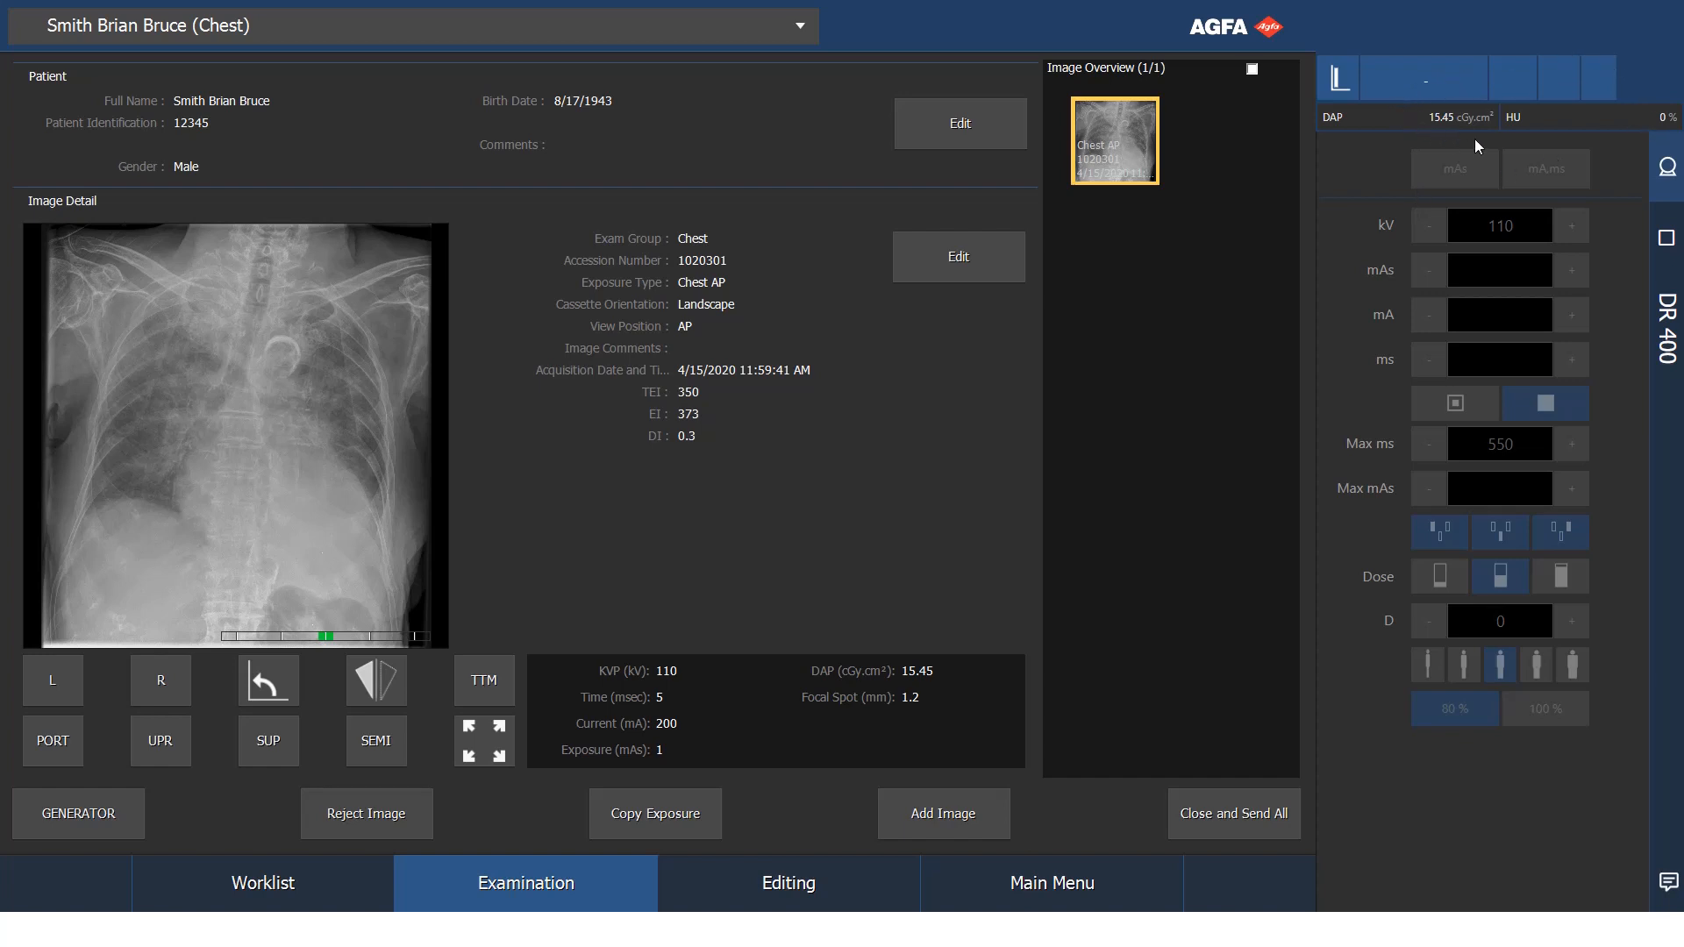
mouse_move(1359, 115)
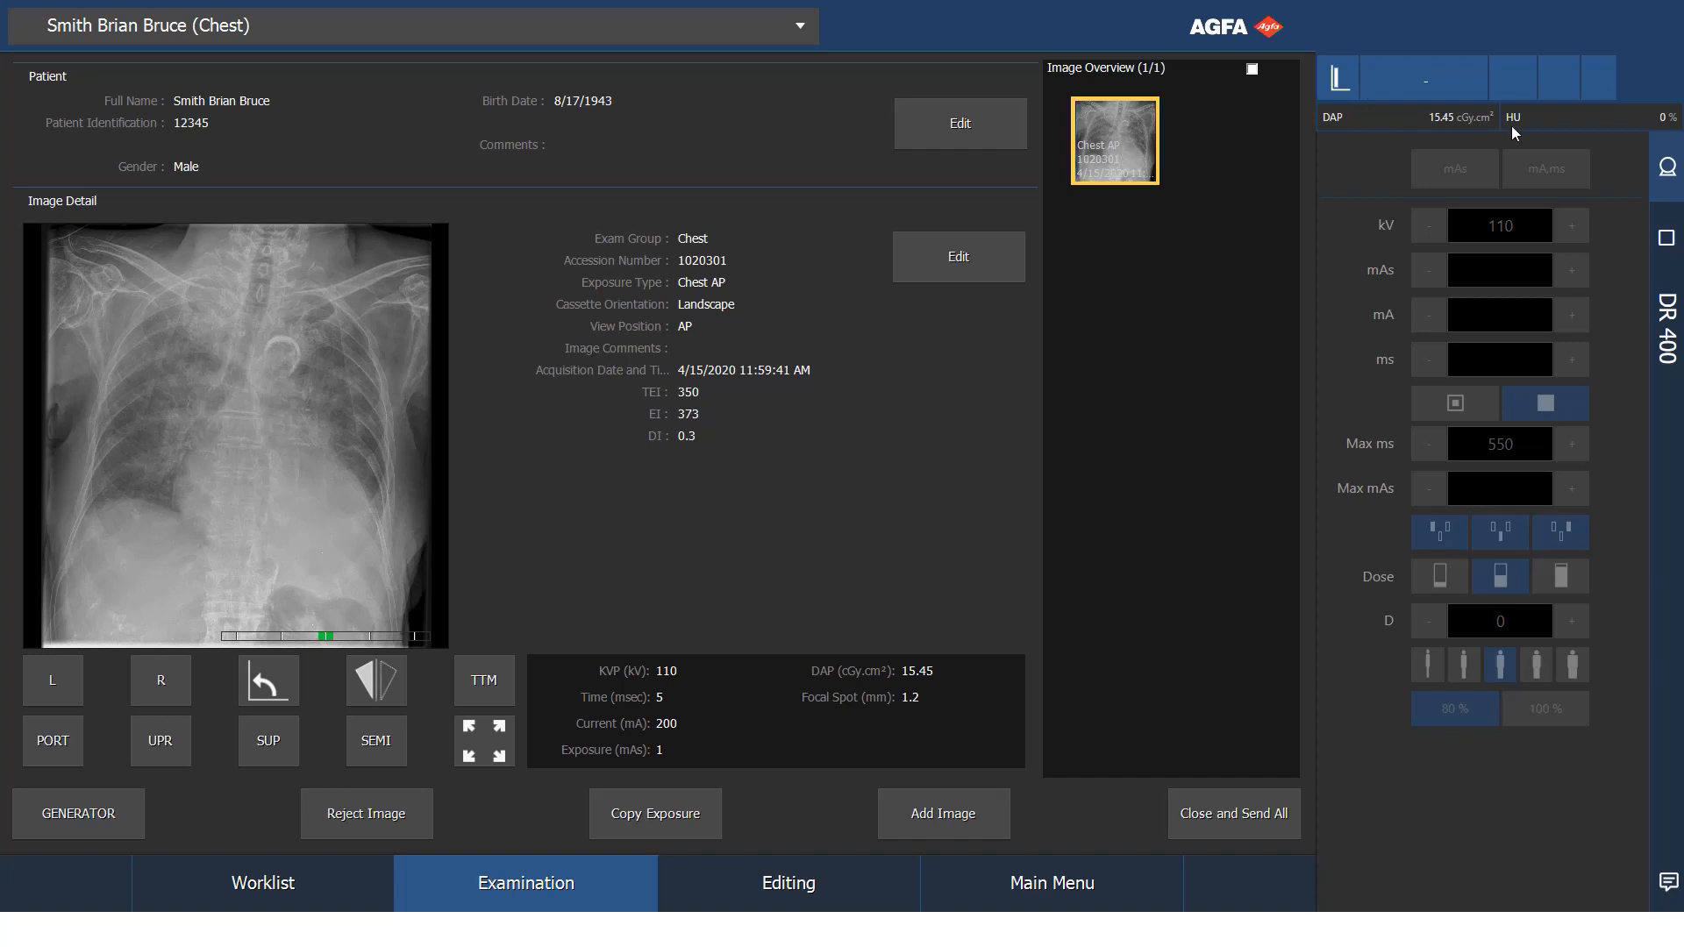
mouse_move(1616, 142)
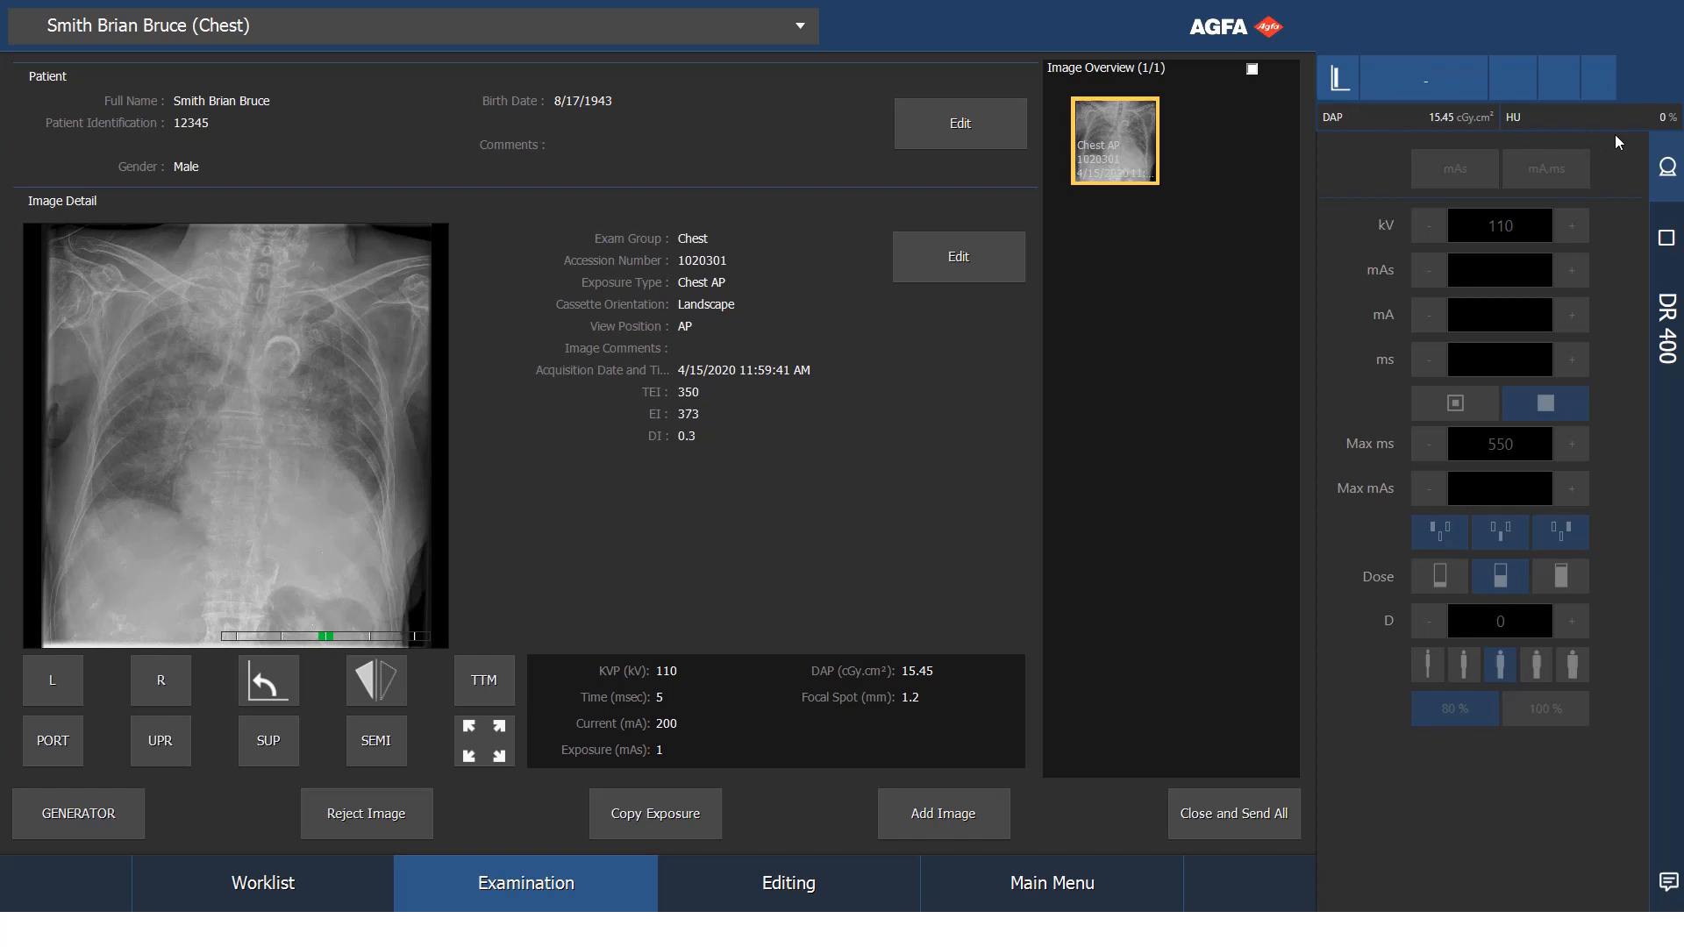
mouse_move(1417, 358)
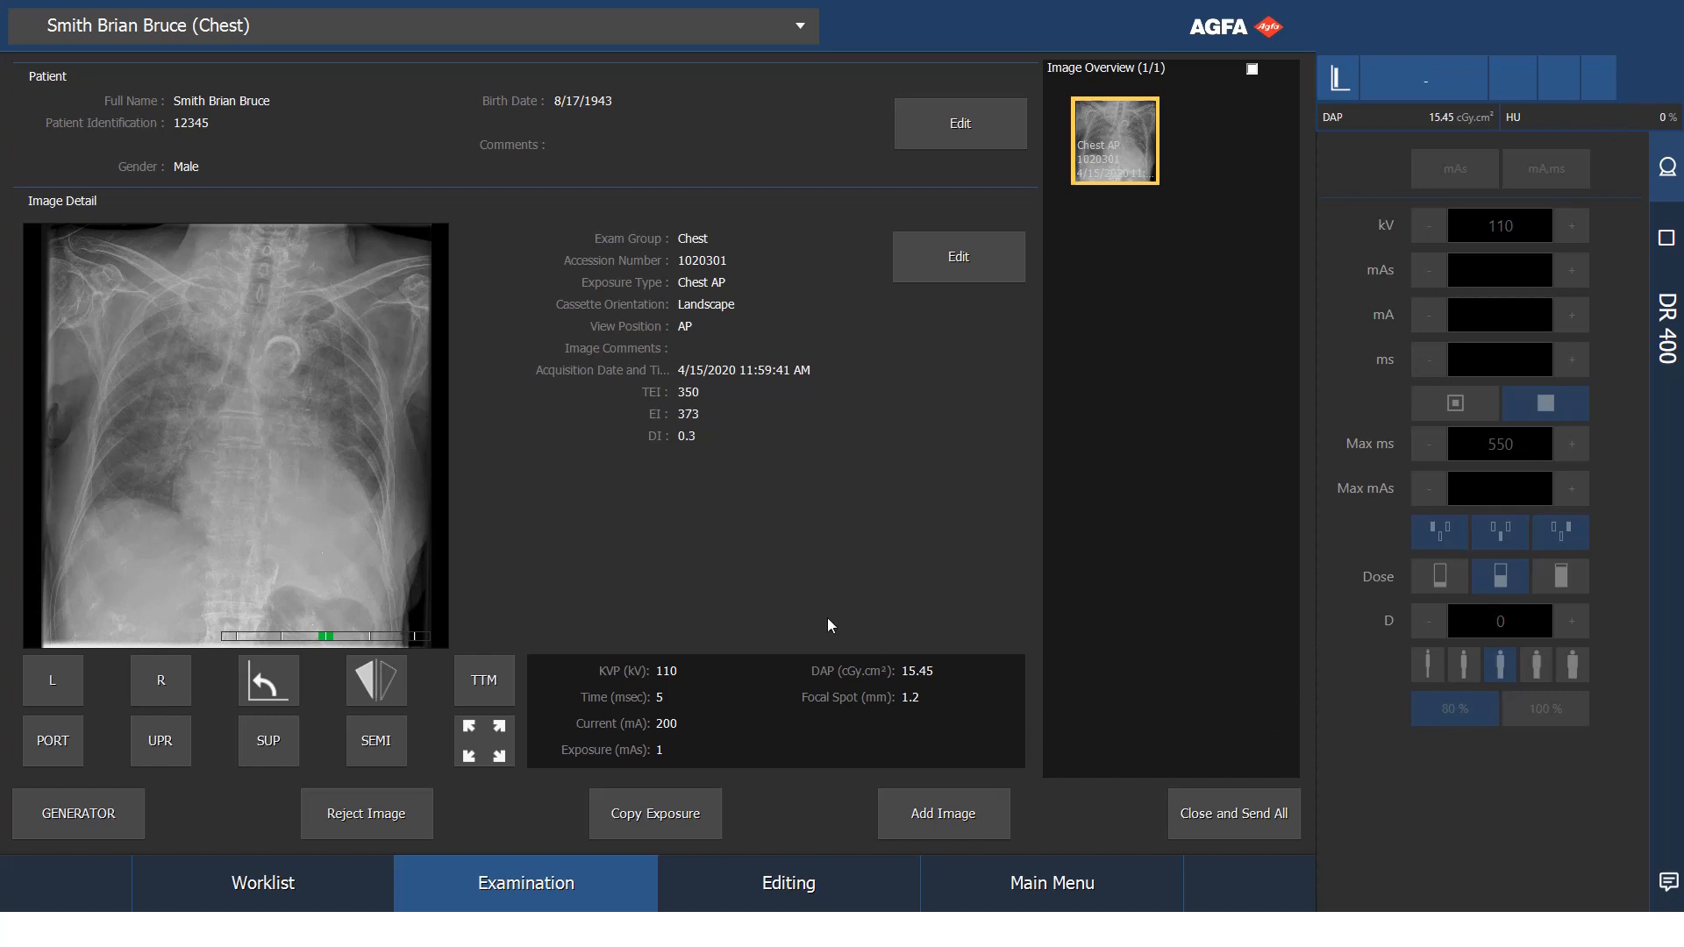
mouse_move(670, 674)
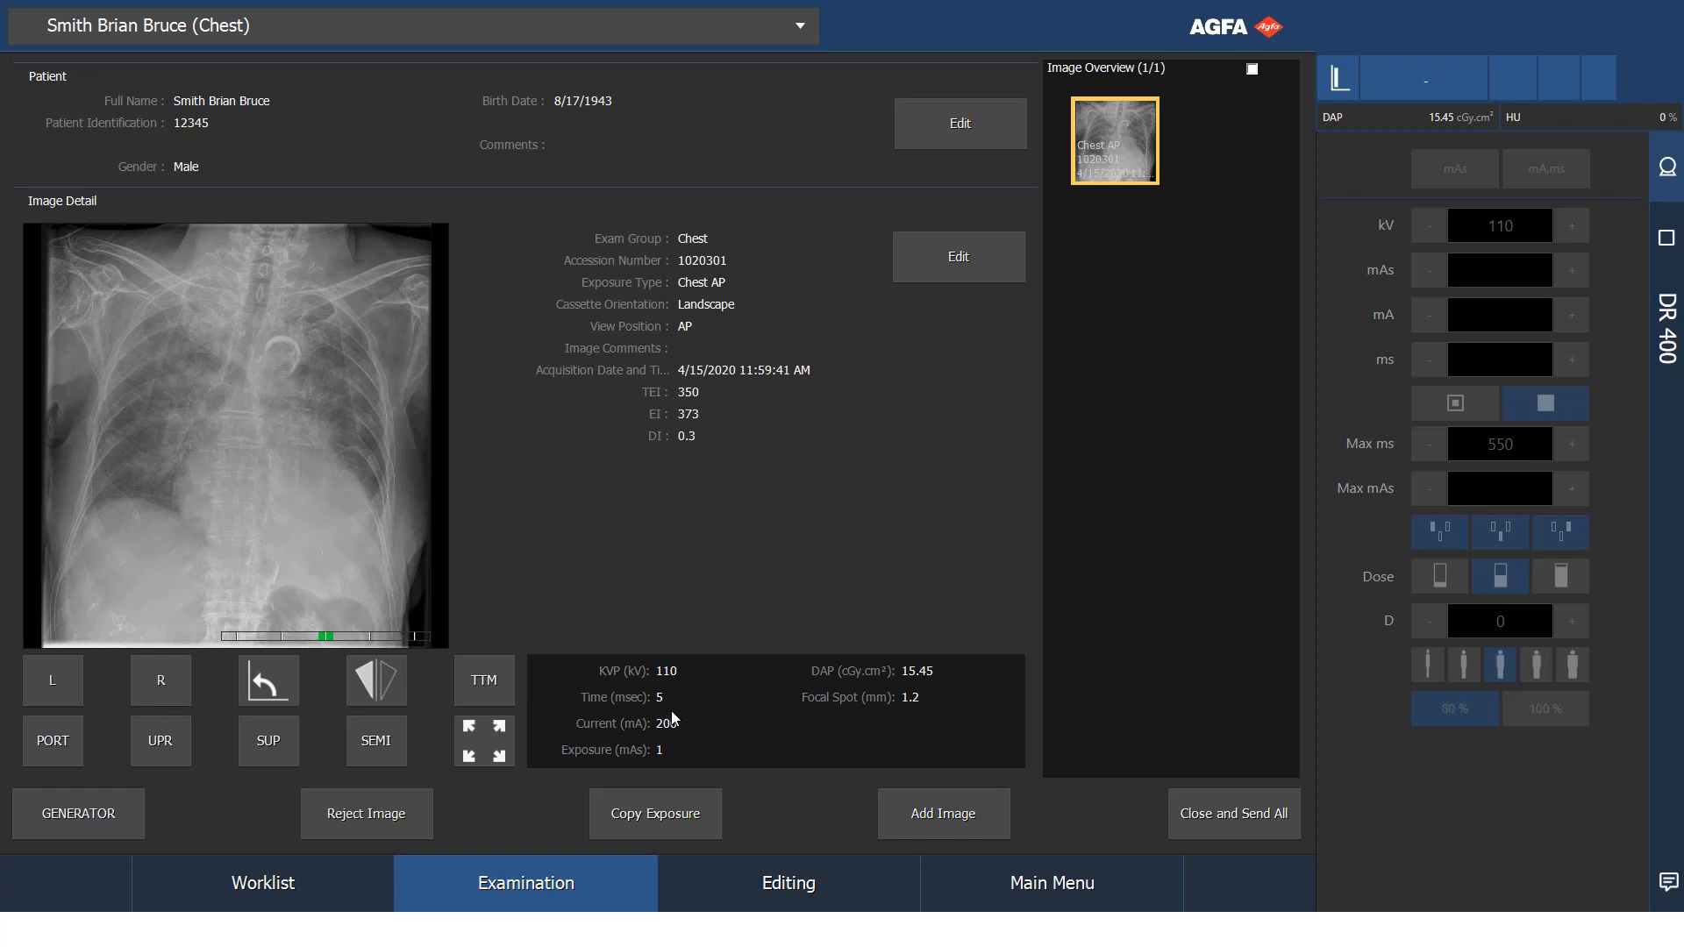
mouse_move(686, 742)
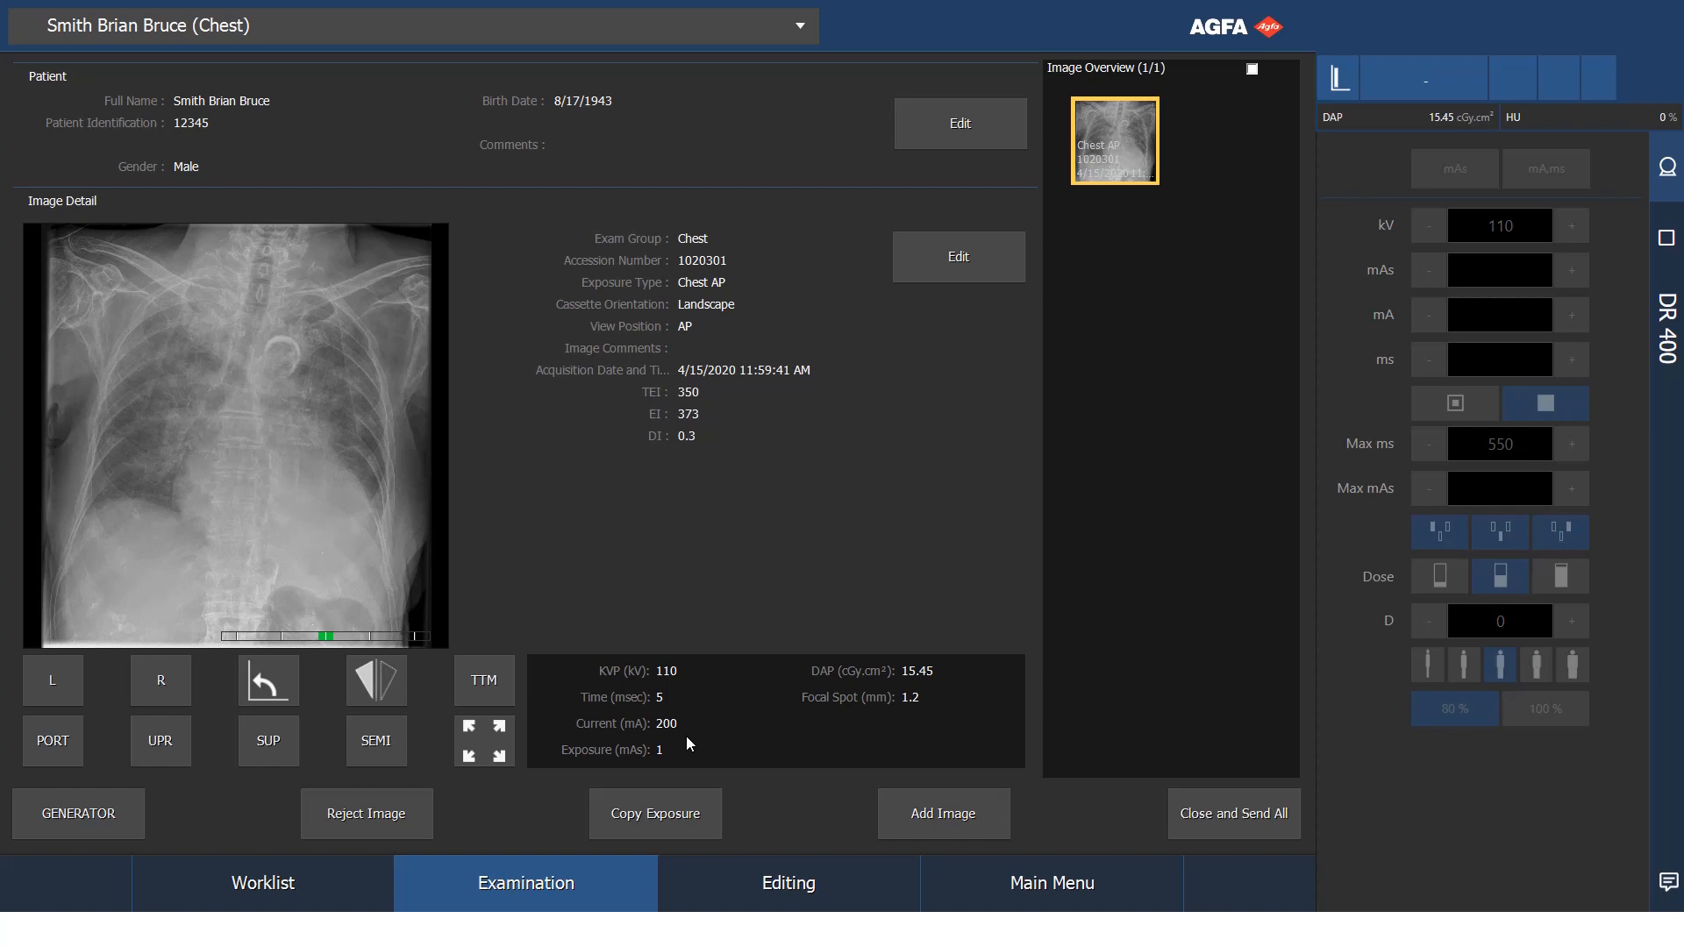
mouse_move(921, 671)
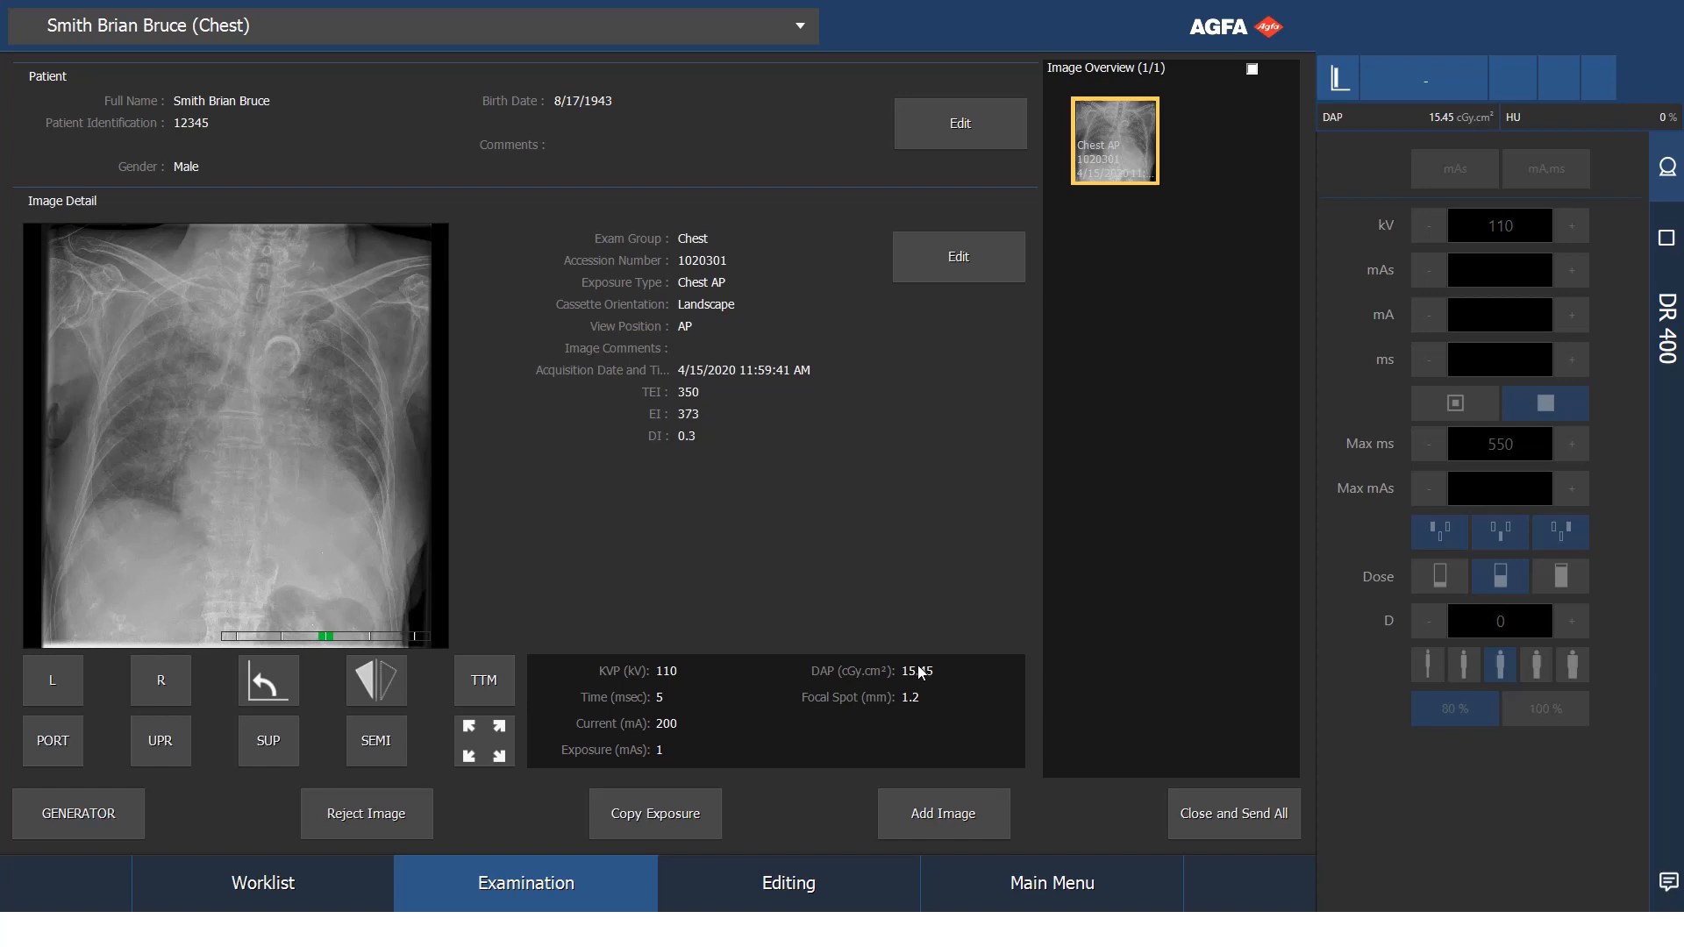
mouse_move(928, 696)
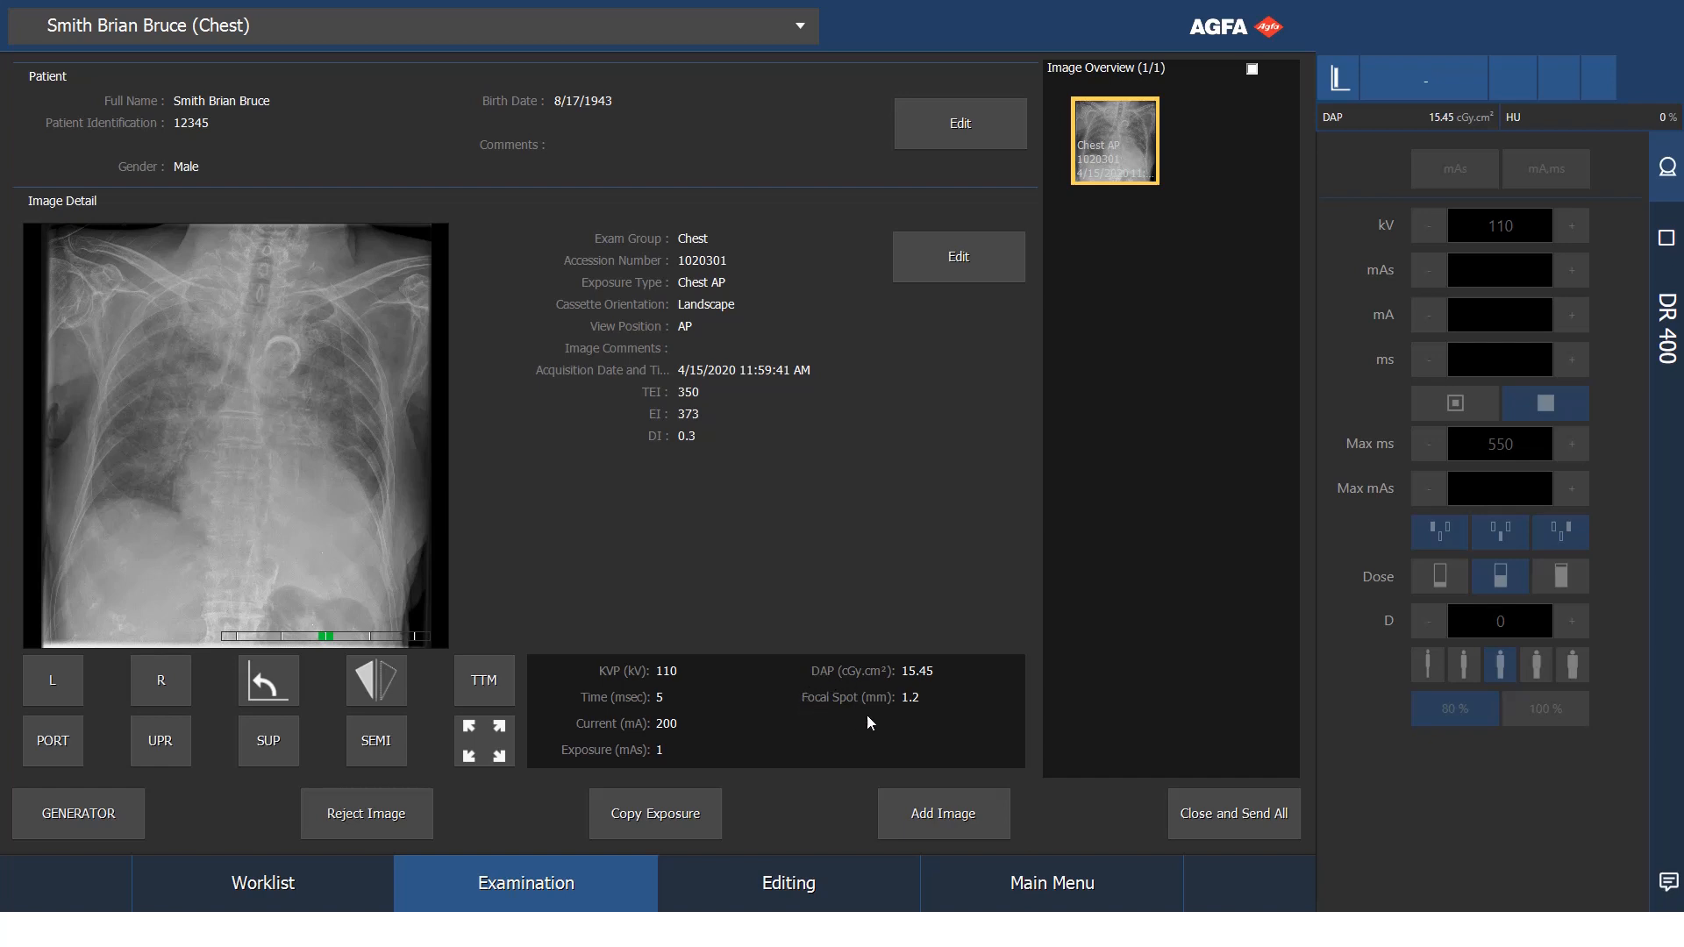
mouse_move(918, 729)
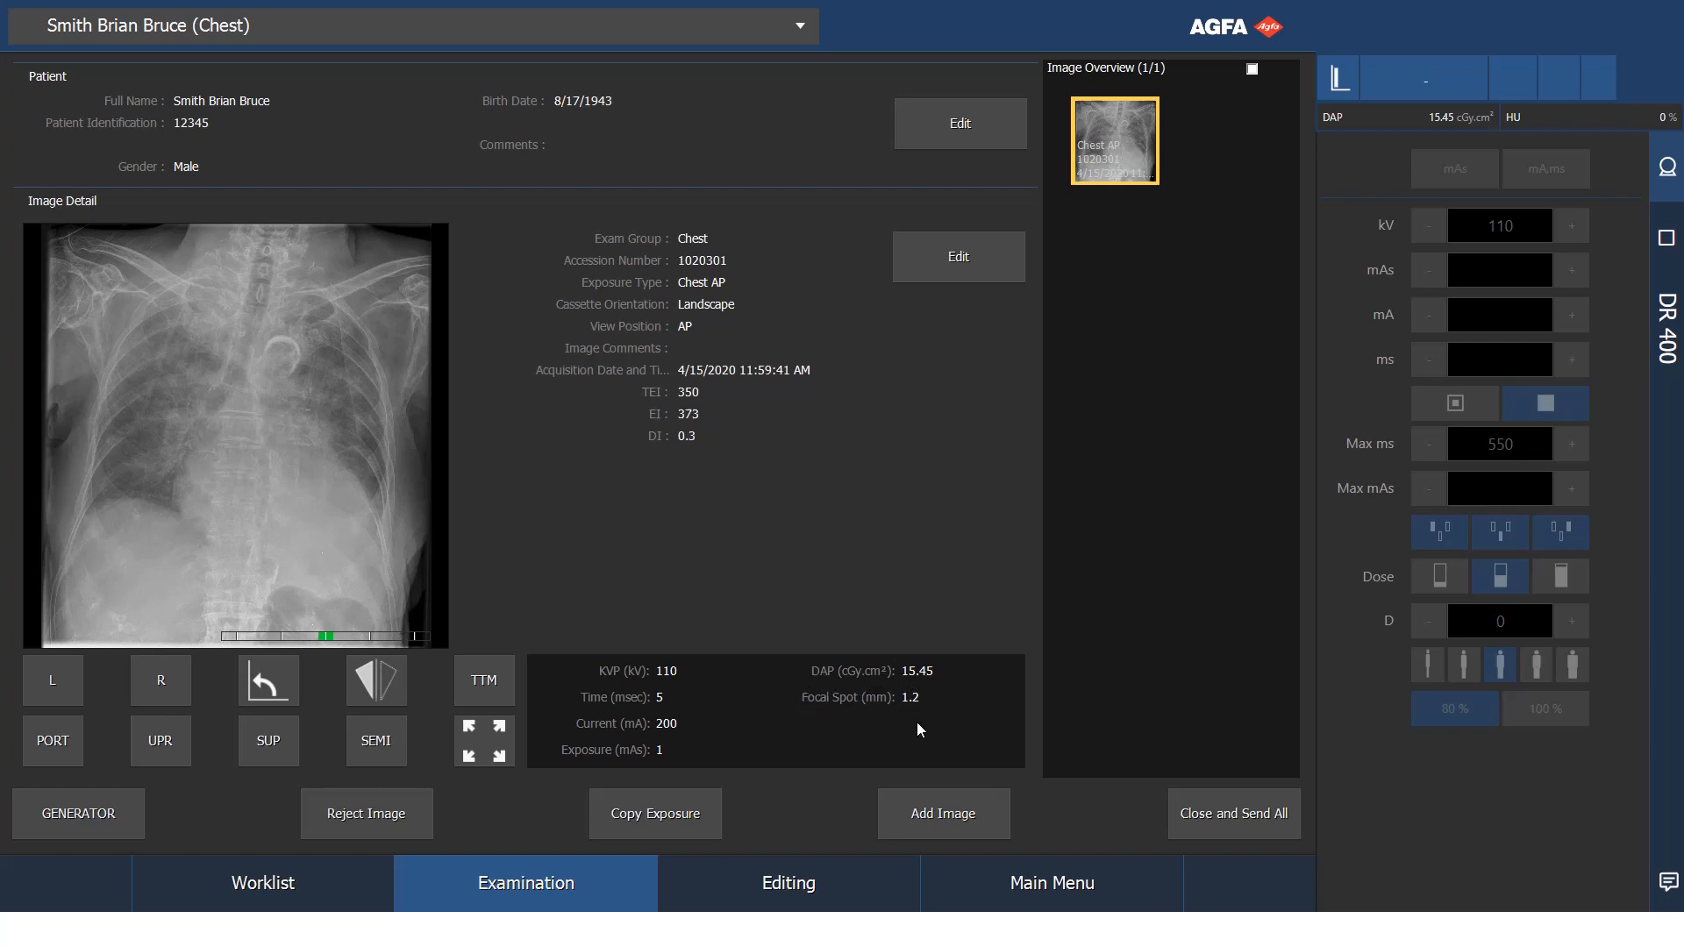
mouse_move(1233, 813)
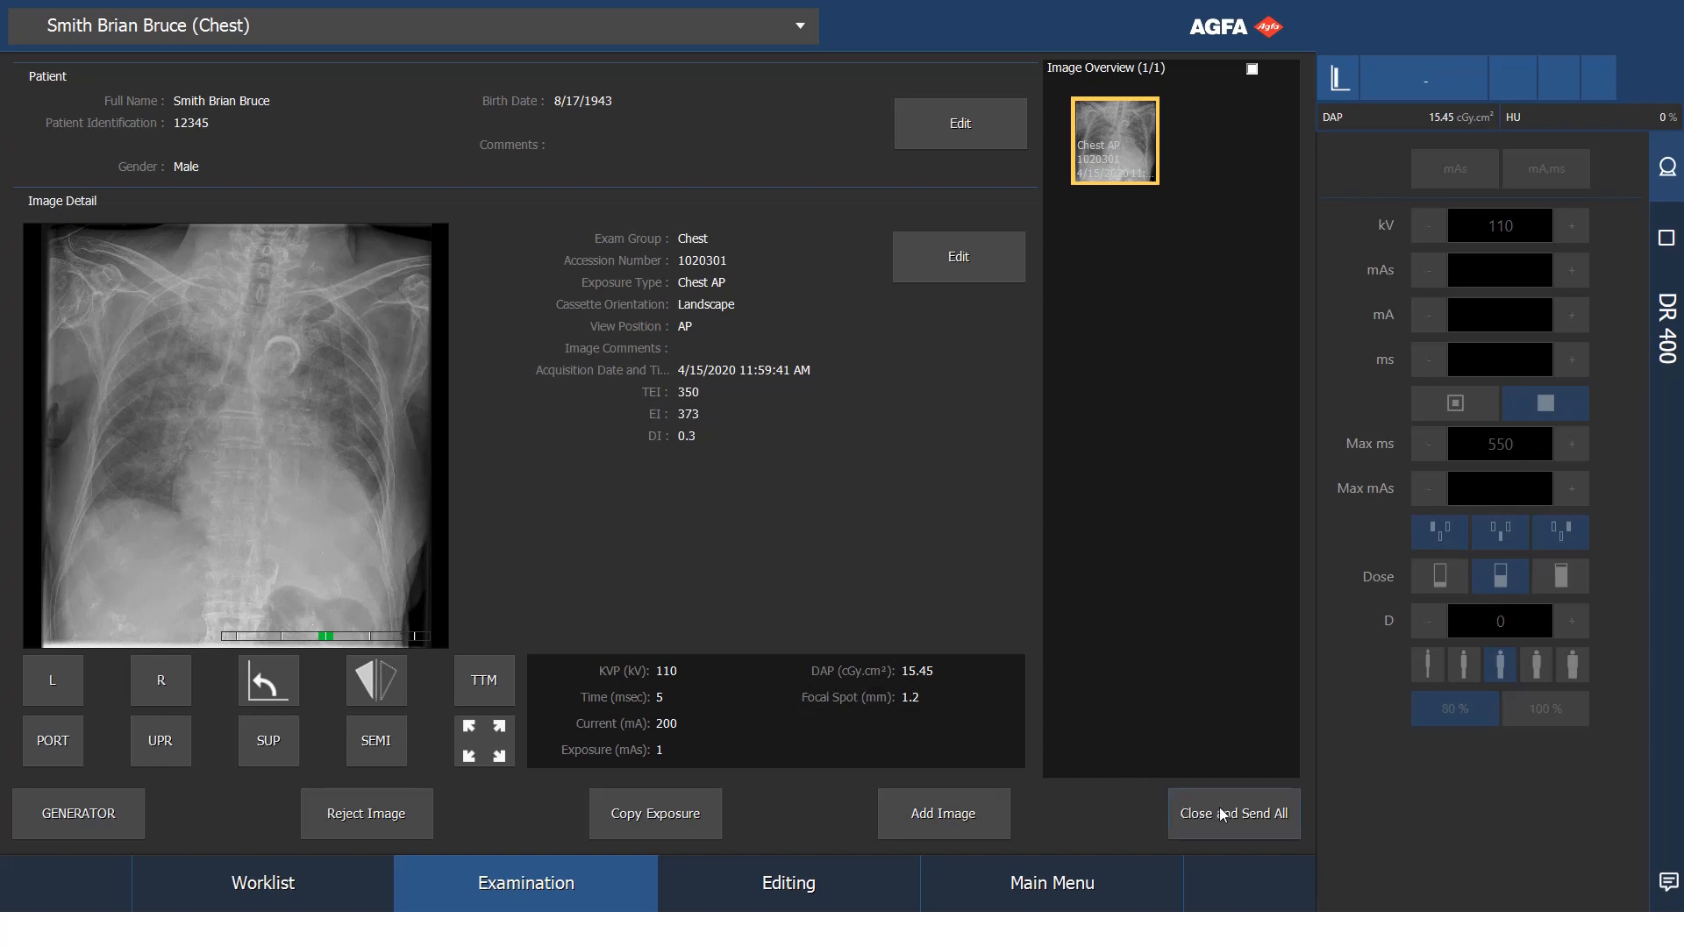